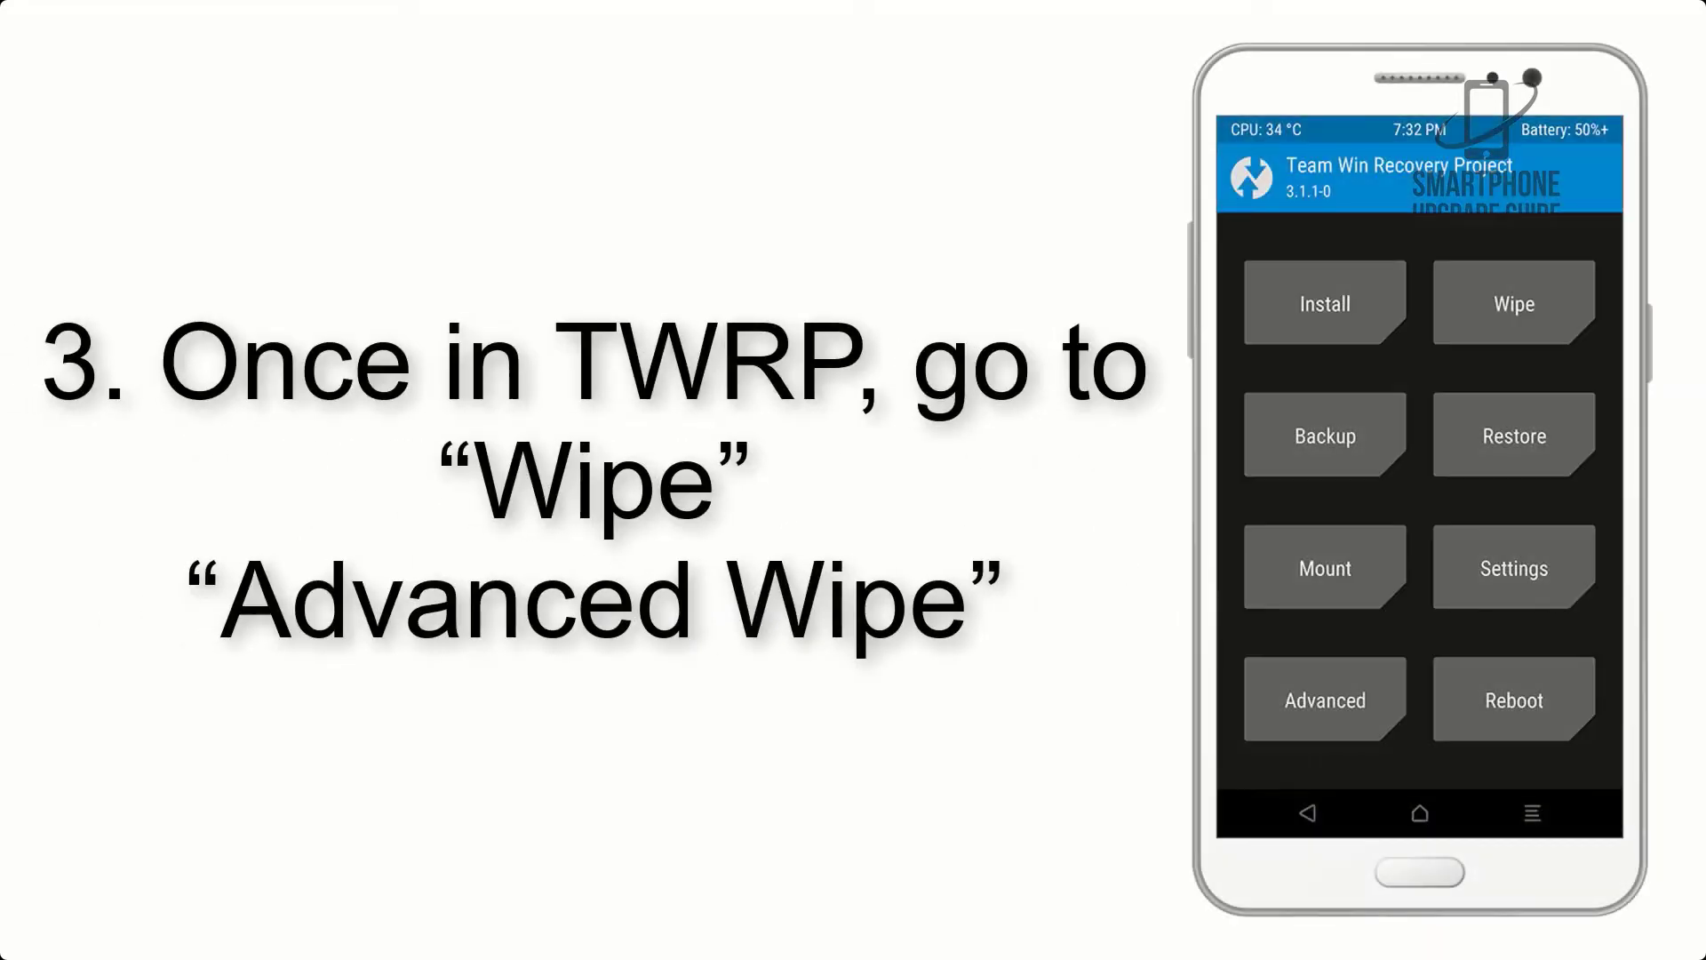
# - Open TWRP's Wipe menu and bring up the Advanced Wipe choices
pyautogui.click(1514, 302)
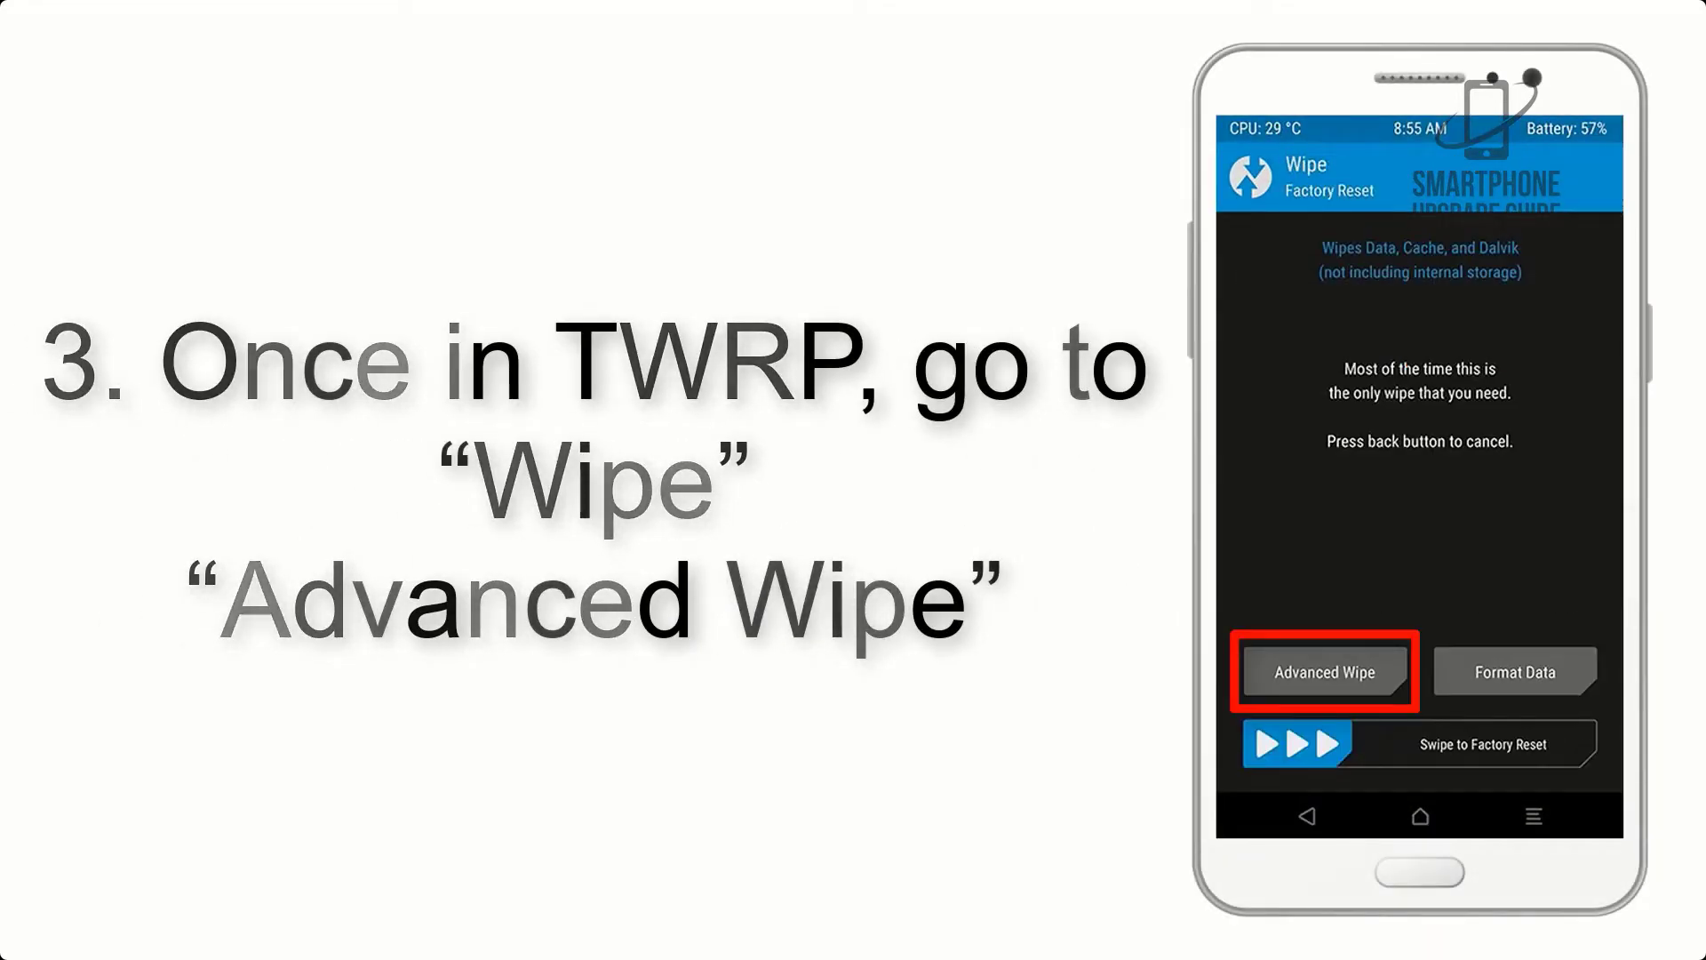
pyautogui.click(1326, 672)
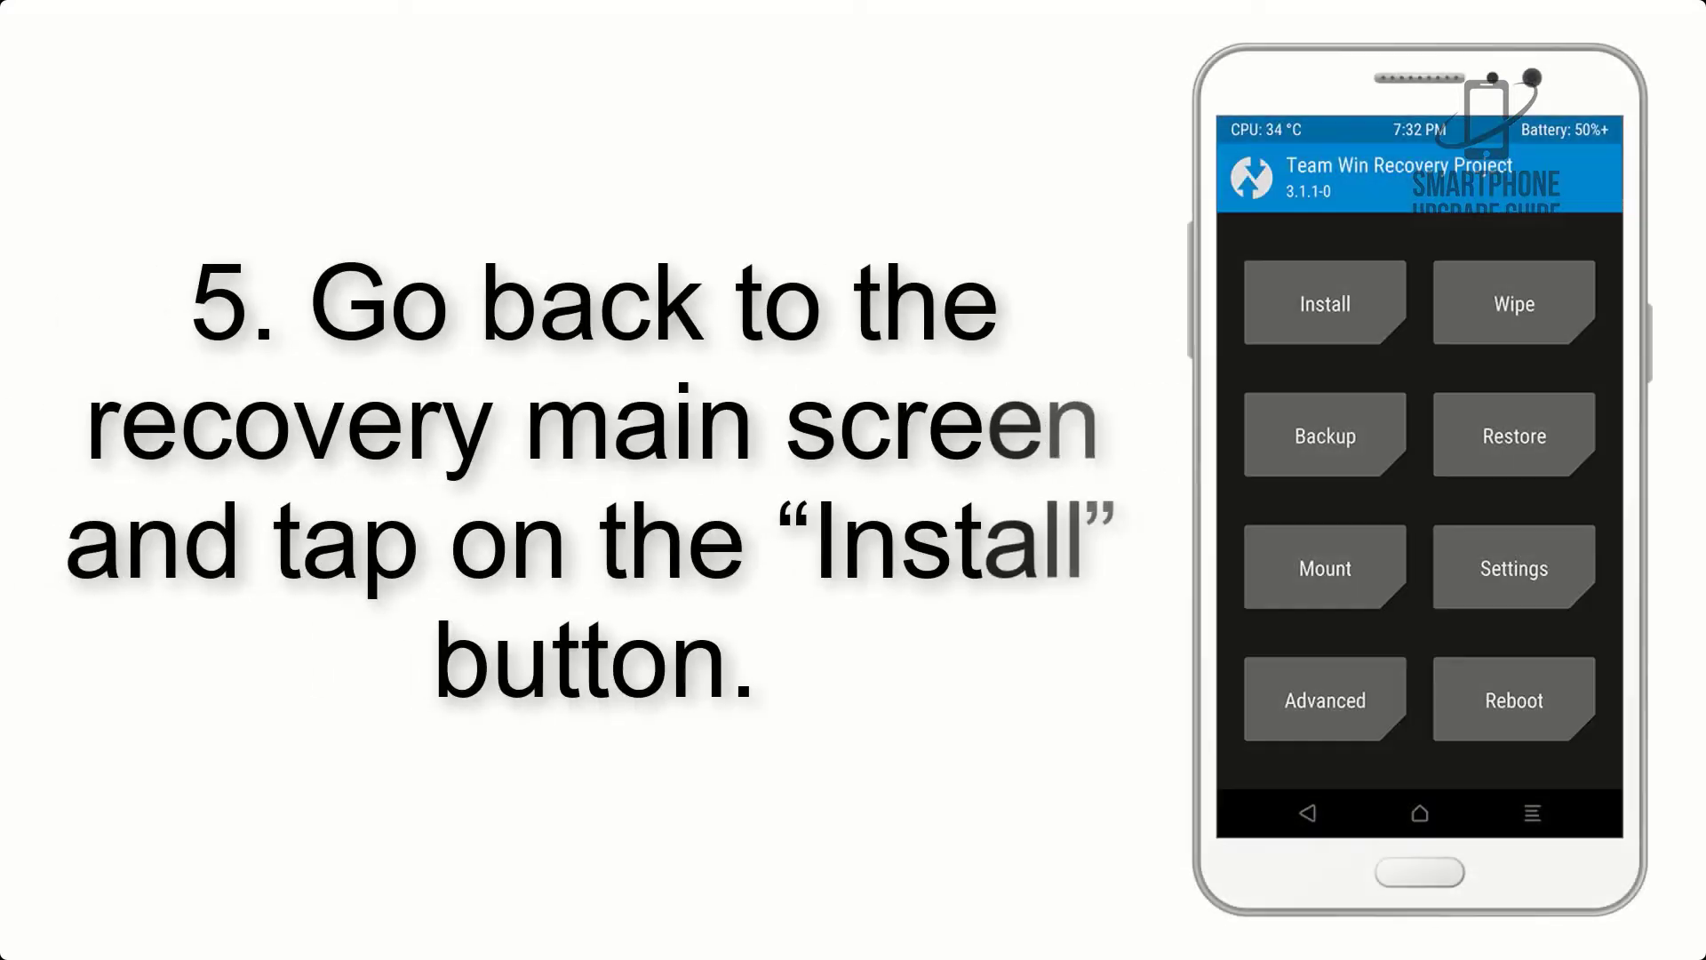
# - Open Install, browse to /sdcard/Download, and select G-Apps.zip for flashing
pyautogui.click(1326, 304)
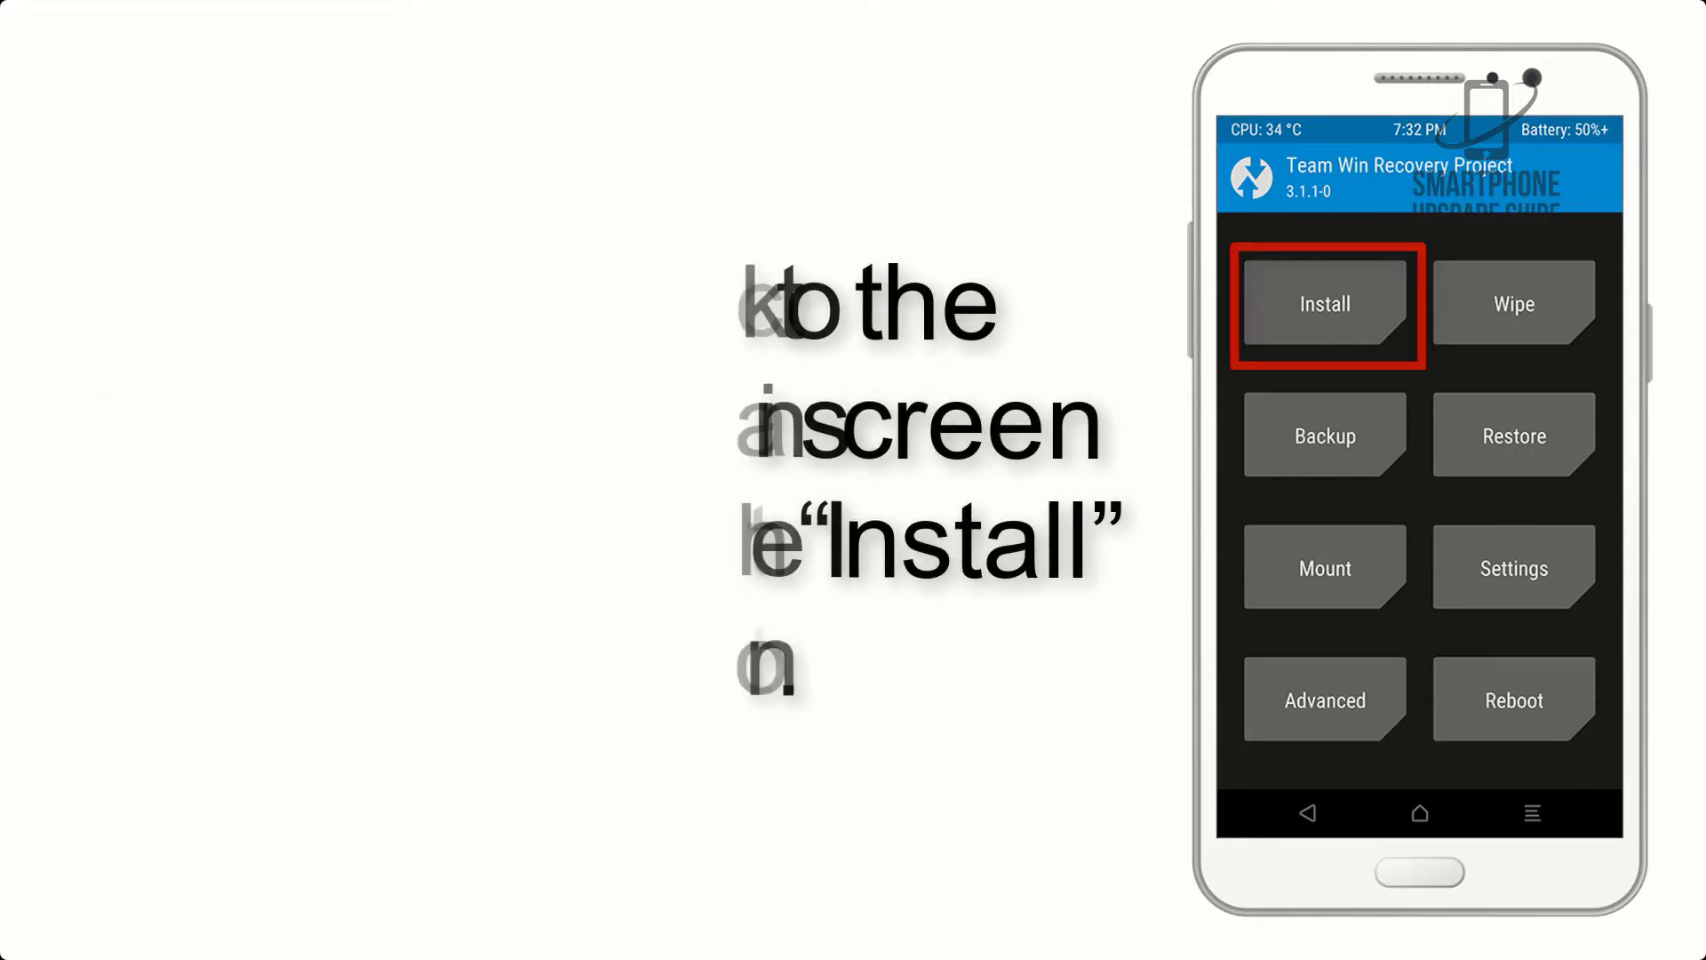
pyautogui.click(1326, 304)
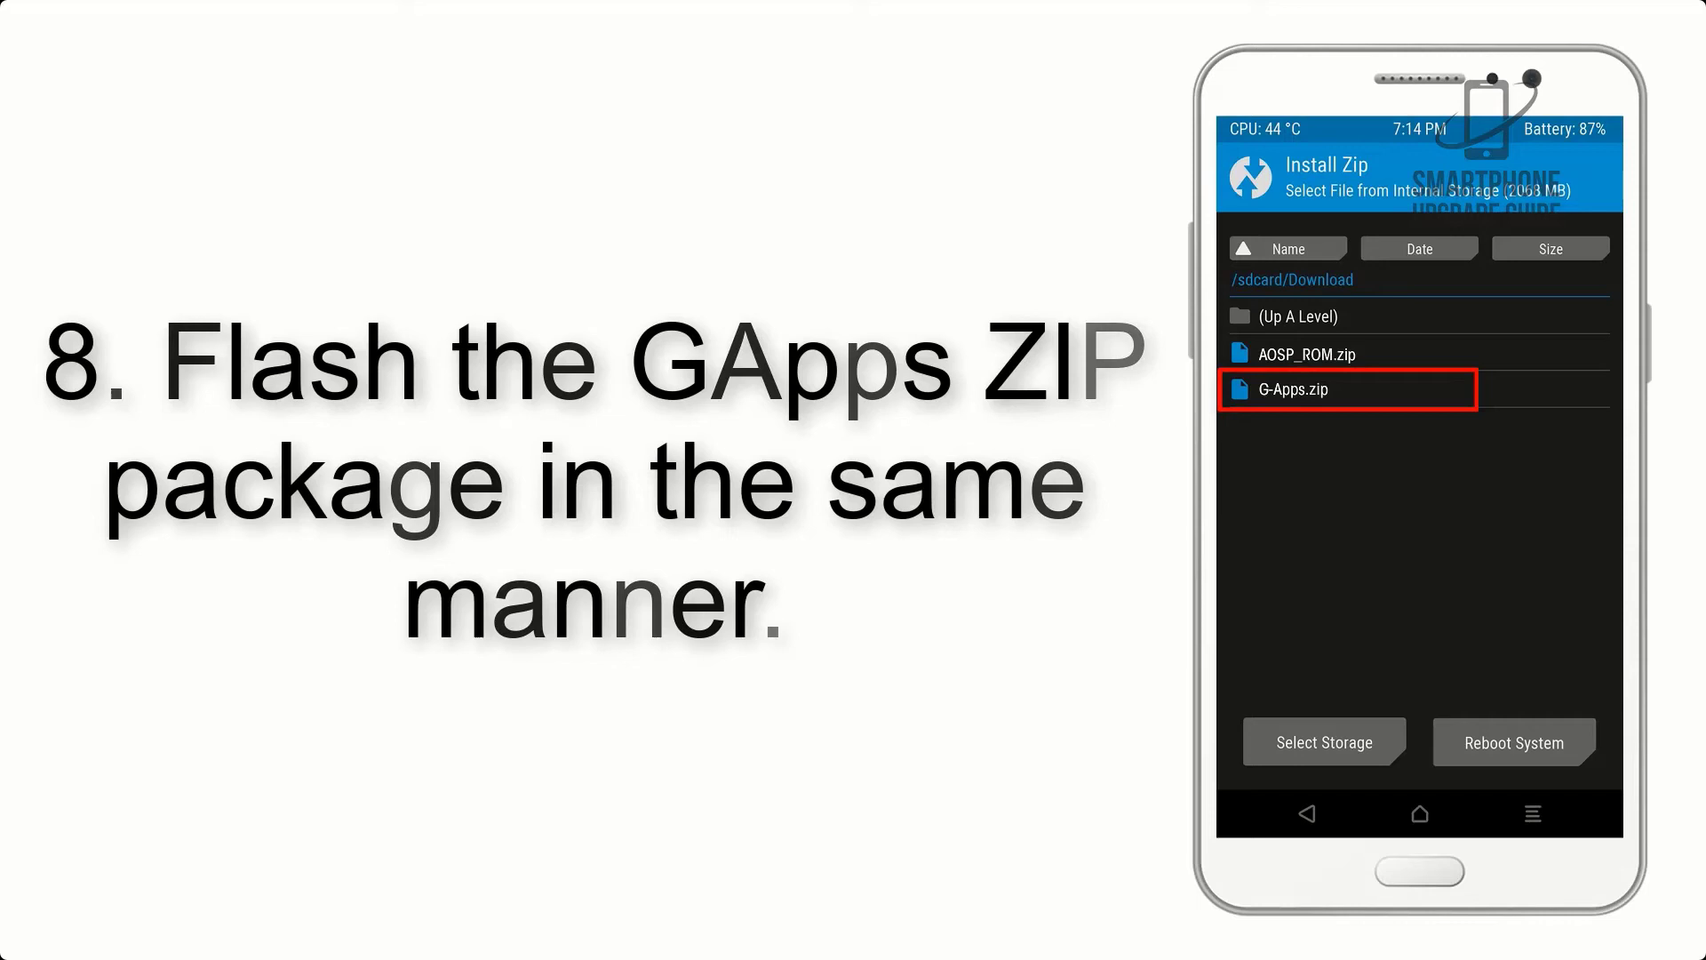
pyautogui.click(1348, 389)
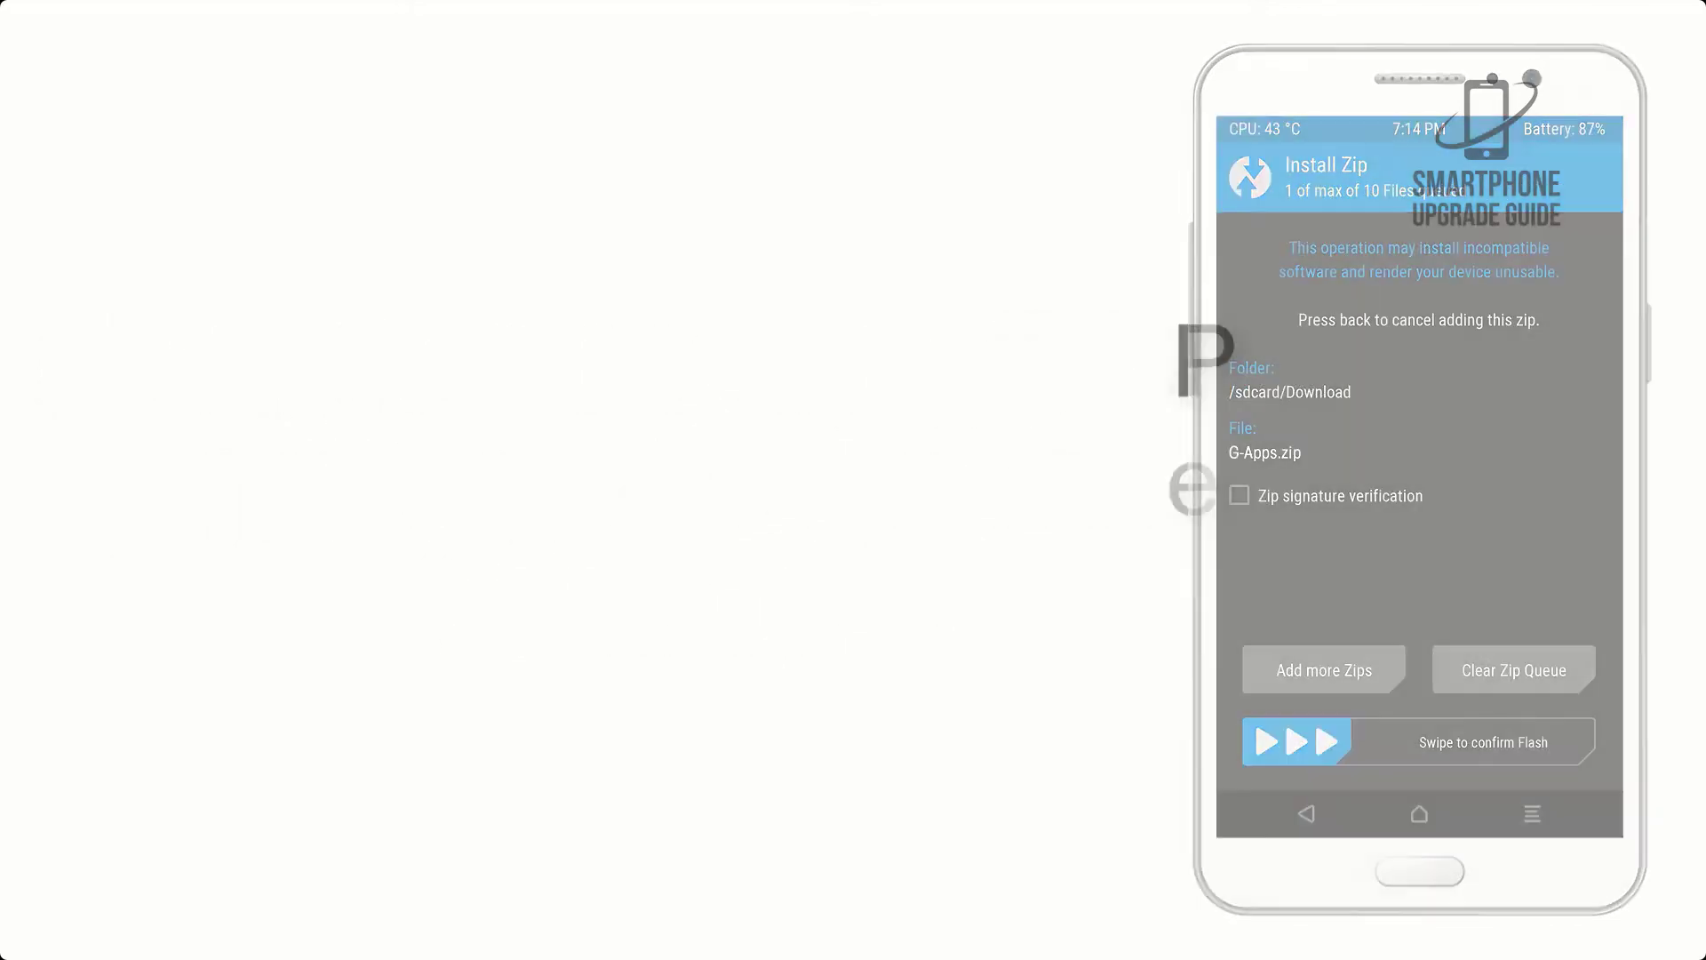